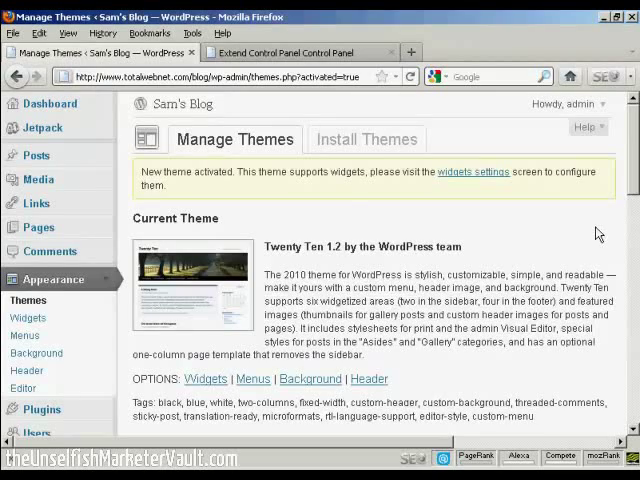
Step: Switch to the Extend Control Panel tab showing the twentyten theme folder's file list
left_click(300, 52)
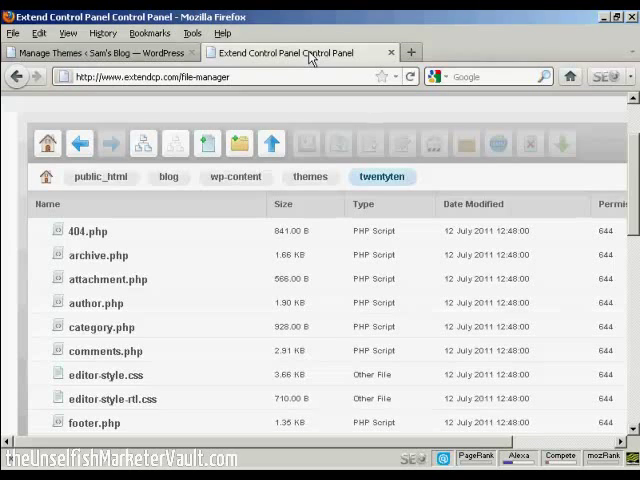
mouse_move(95, 208)
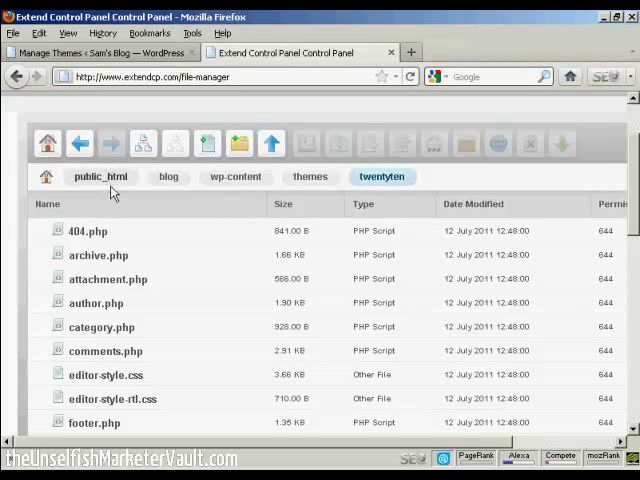
mouse_move(239, 189)
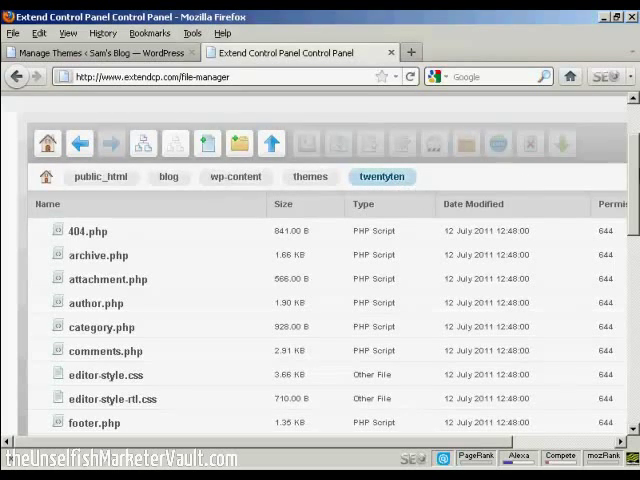
Step: Scroll down the twentyten file list and select style.css
scroll("down", 3)
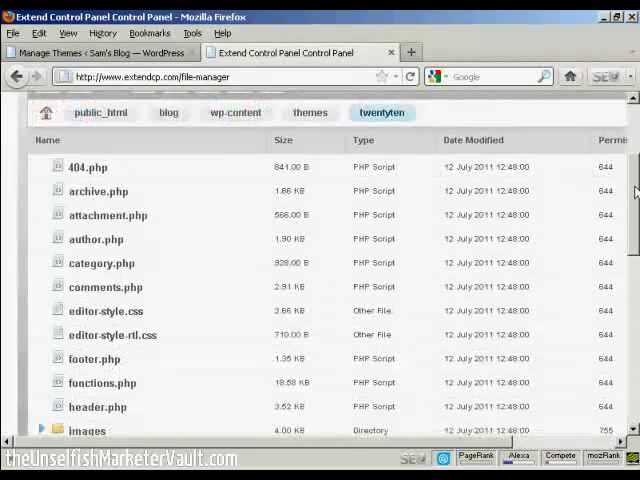
scroll("down", 3)
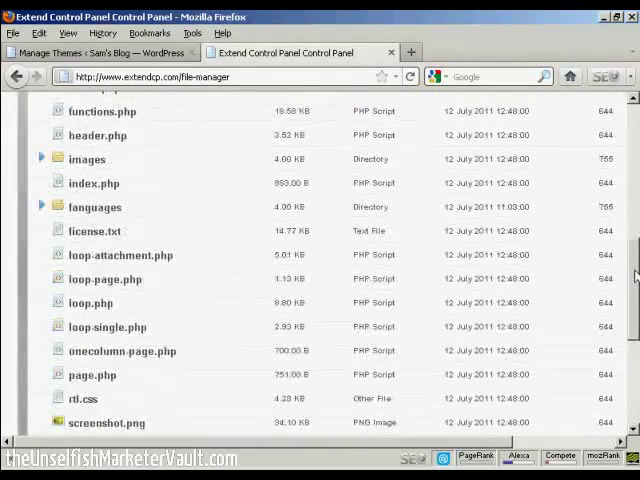
scroll("down", 3)
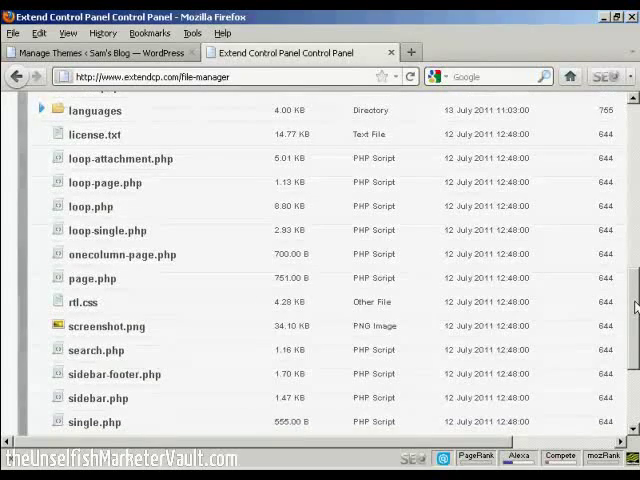
scroll("down", 3)
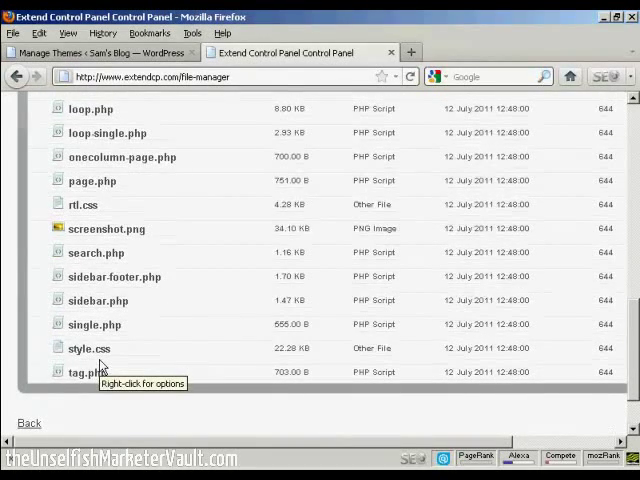
left_click(89, 348)
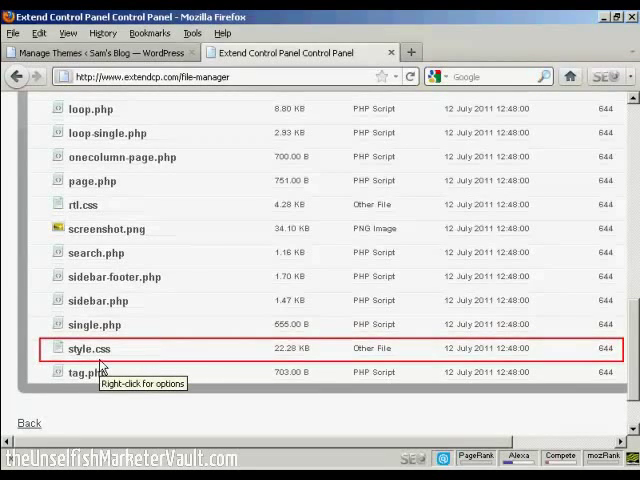
mouse_move(135, 363)
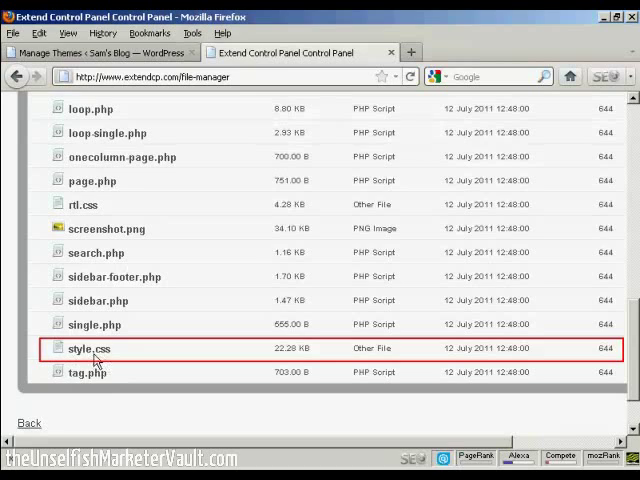
mouse_move(110, 172)
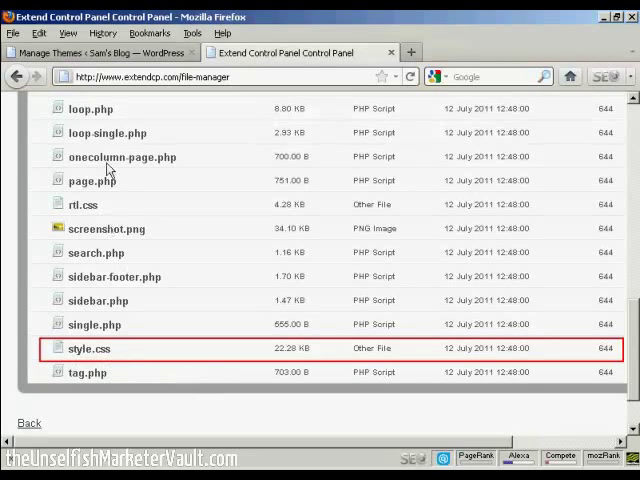
mouse_move(115, 378)
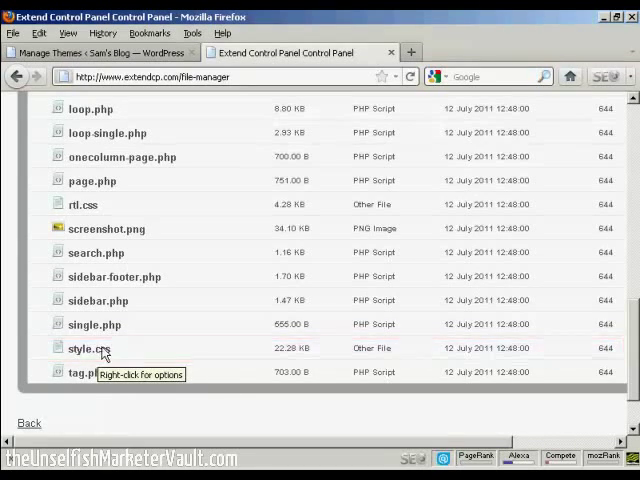
Step: Open the Chmod permissions dialog for style.css, currently at mode 644
right_click(94, 347)
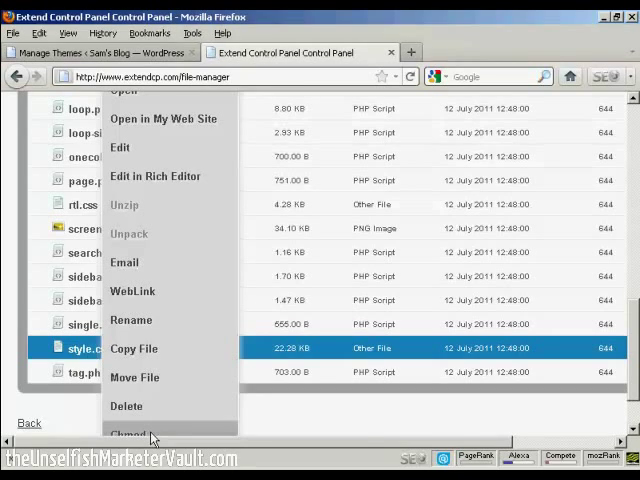
left_click(129, 433)
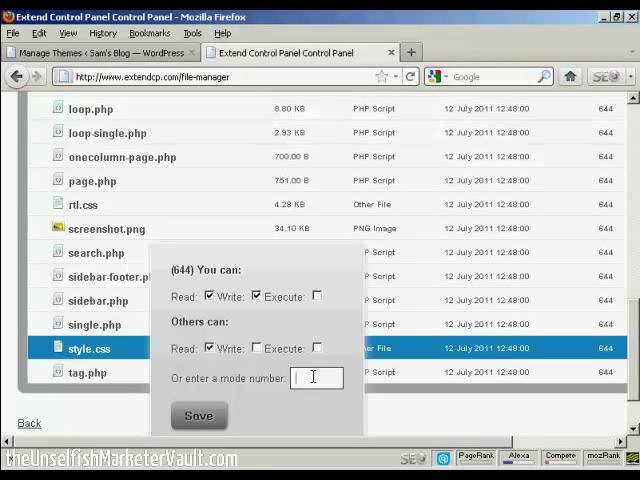
Step: Save style.css permissions as 777, then return to the WordPress tab
type("777")
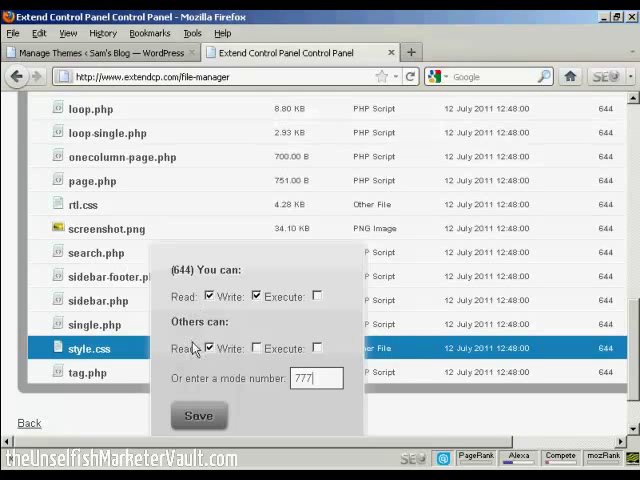
mouse_move(335, 306)
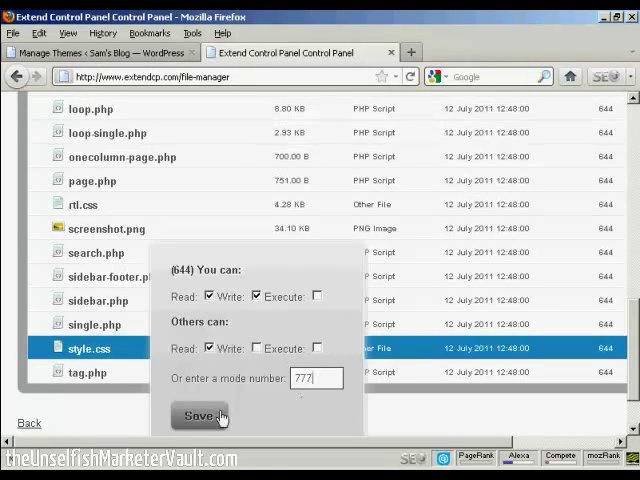
left_click(199, 416)
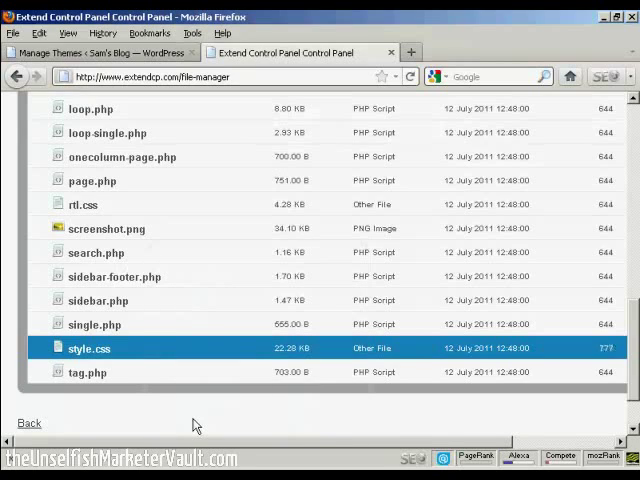
mouse_move(228, 421)
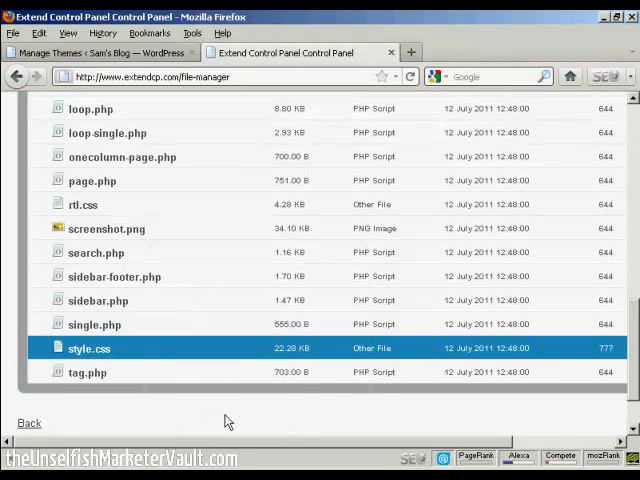
mouse_move(617, 360)
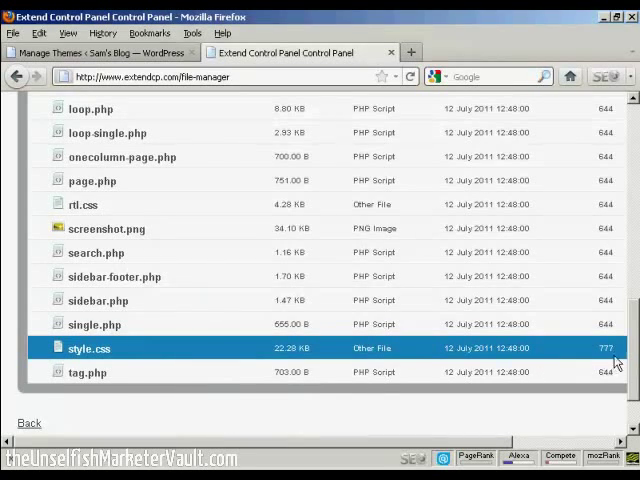
mouse_move(597, 327)
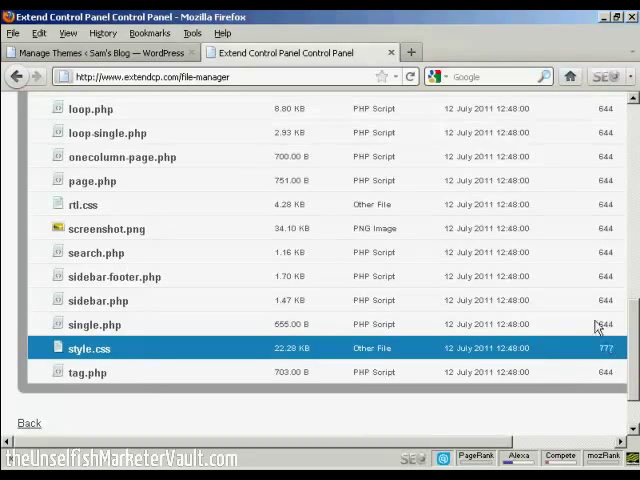
left_click(120, 52)
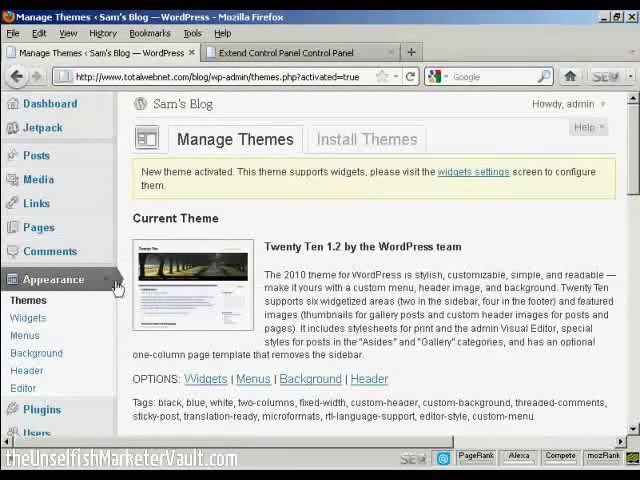
mouse_move(60, 300)
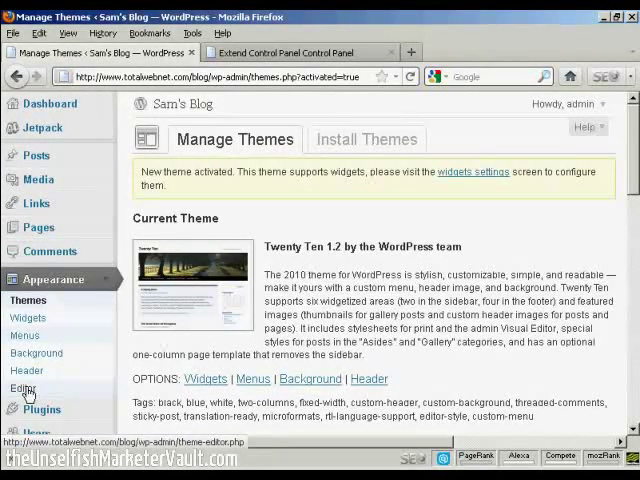
Step: Open Appearance > Editor to load the Twenty Ten style.css stylesheet
left_click(25, 388)
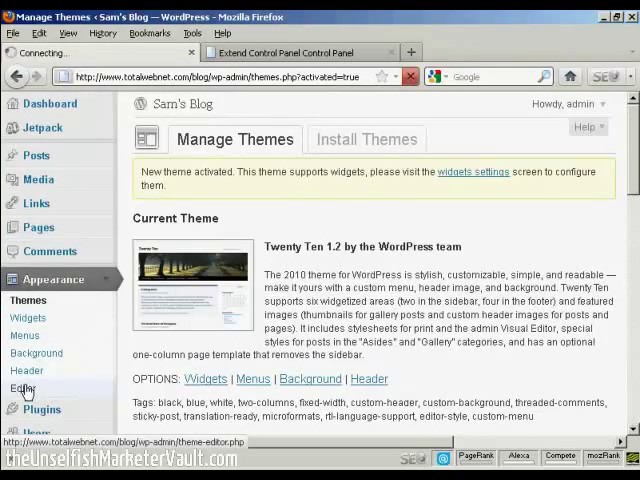
left_click(24, 388)
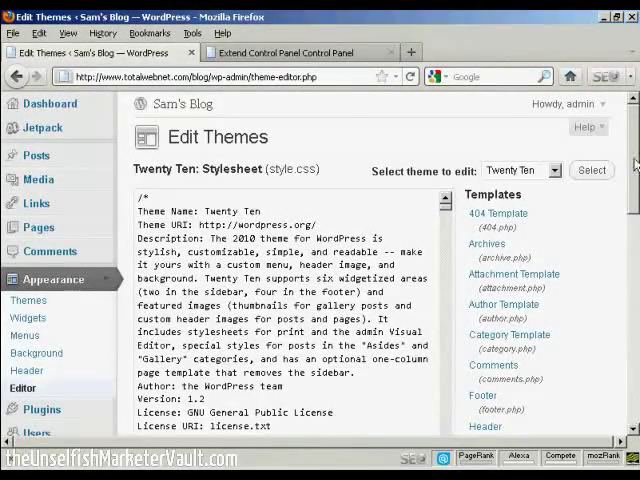
scroll("down", 3)
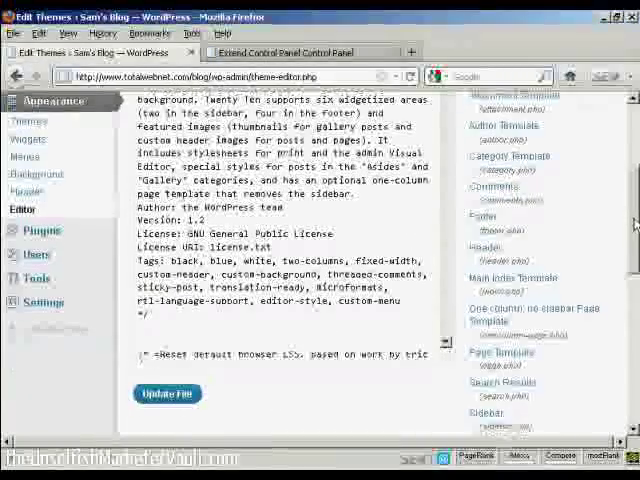
scroll("up", 3)
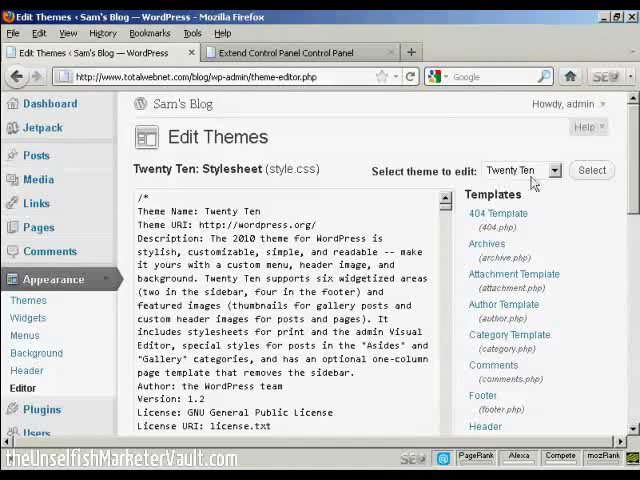
left_click(553, 170)
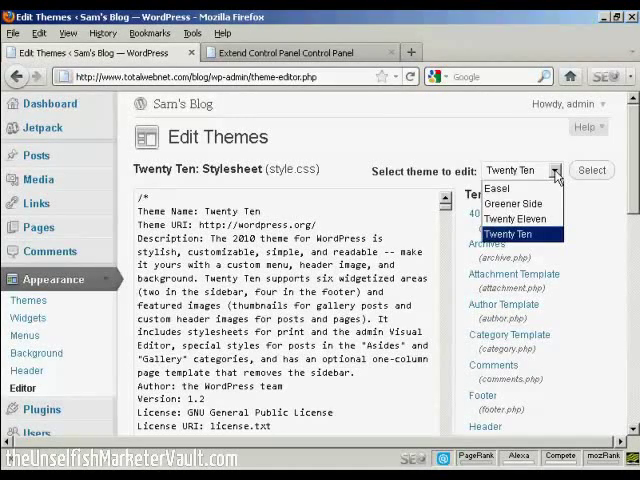
left_click(510, 234)
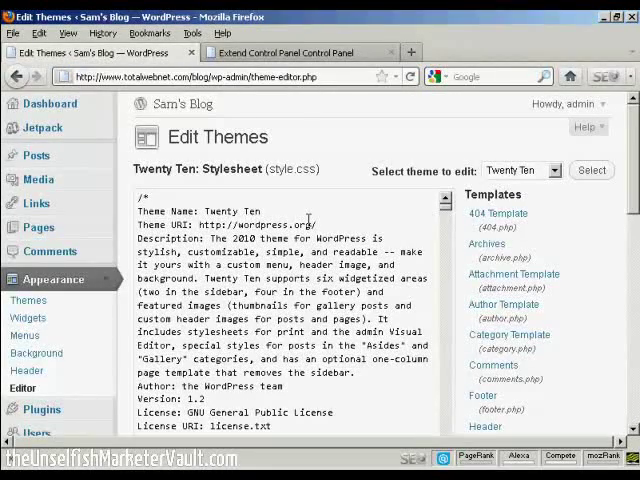
mouse_move(310, 227)
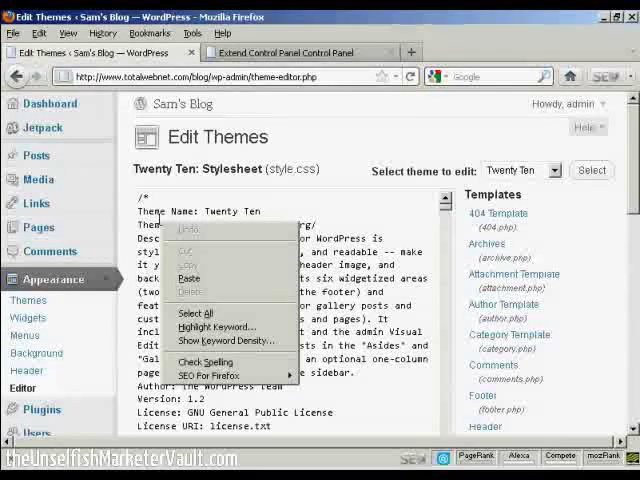
mouse_move(198, 314)
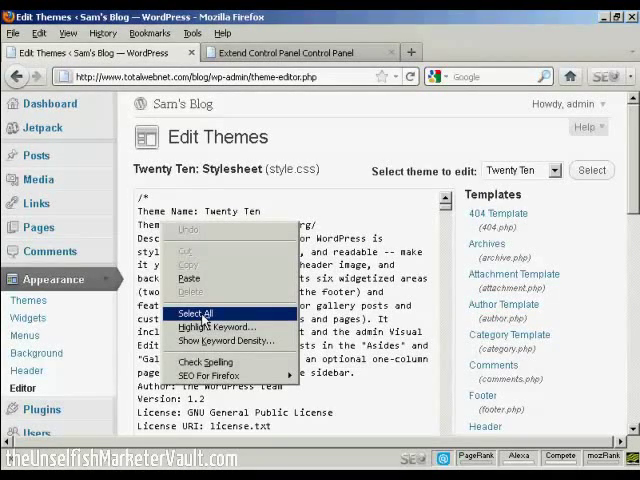
Step: Copy all of style.css into Notepad, save it as stylecss.txt on the Desktop, and close Notepad
left_click(193, 313)
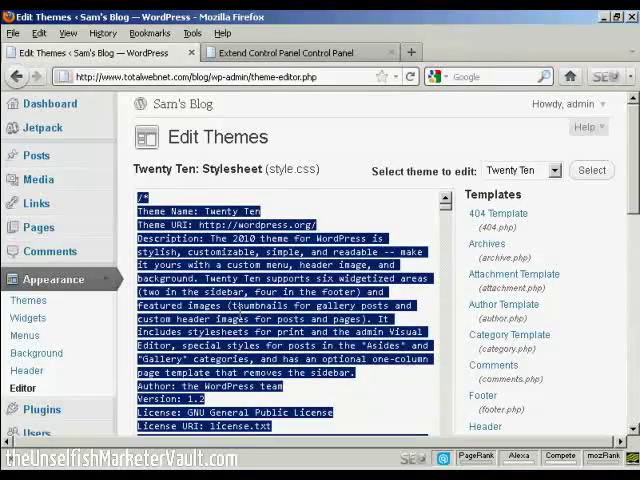
right_click(263, 303)
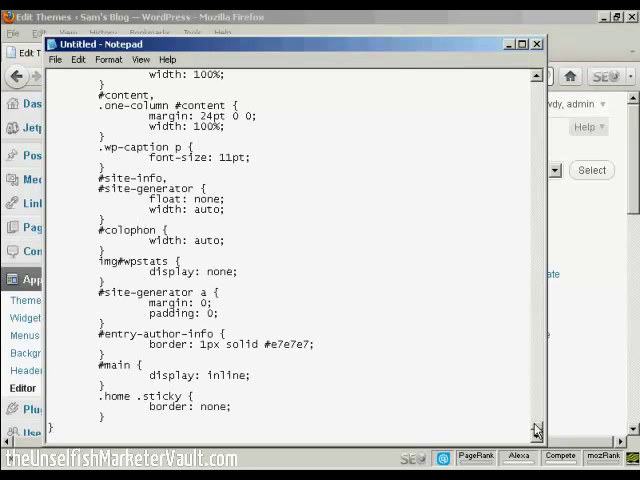
scroll("up", 3)
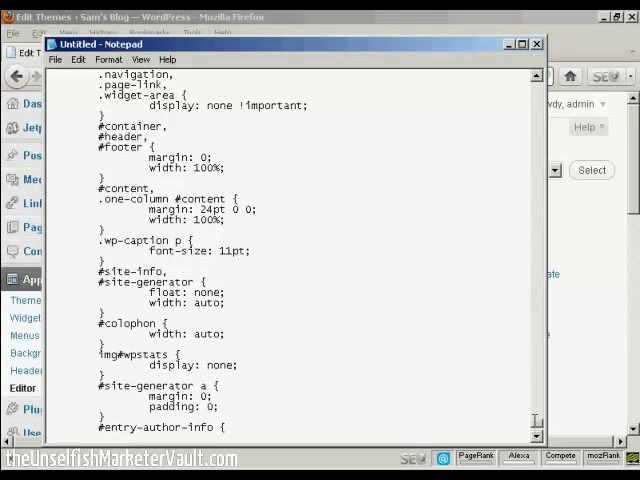
left_click(56, 59)
type("stylecss.txt")
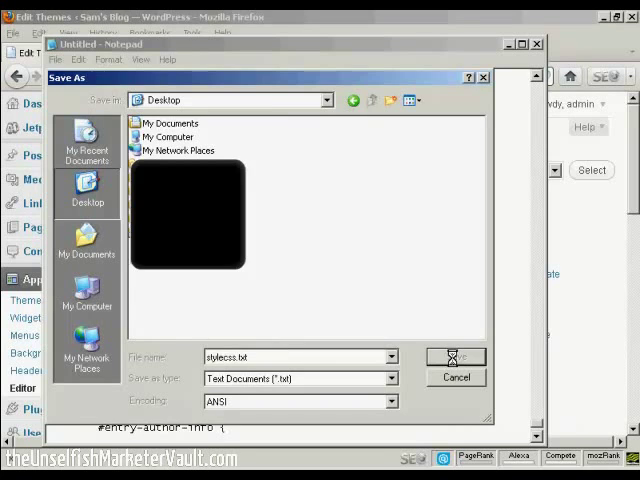
left_click(454, 357)
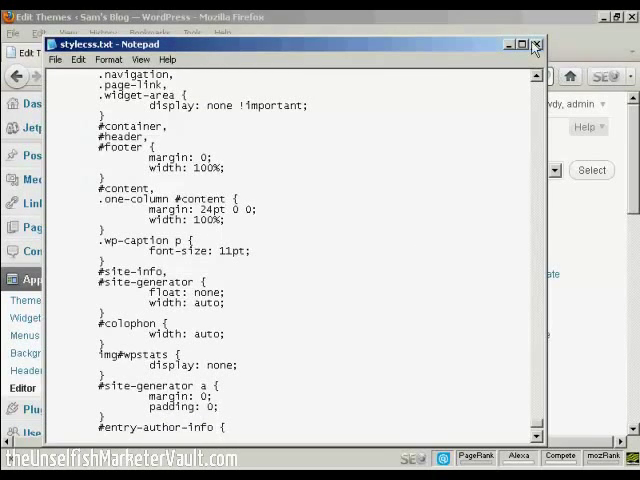
left_click(537, 44)
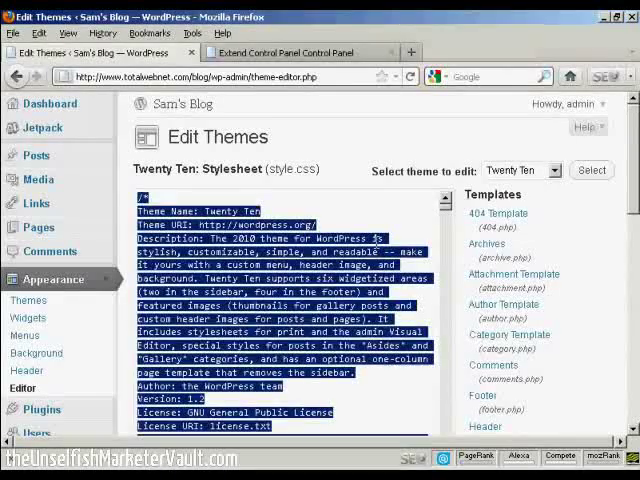
Step: Scroll the style.css editor down to the .home .sticky rule and select a value to edit
left_click(280, 300)
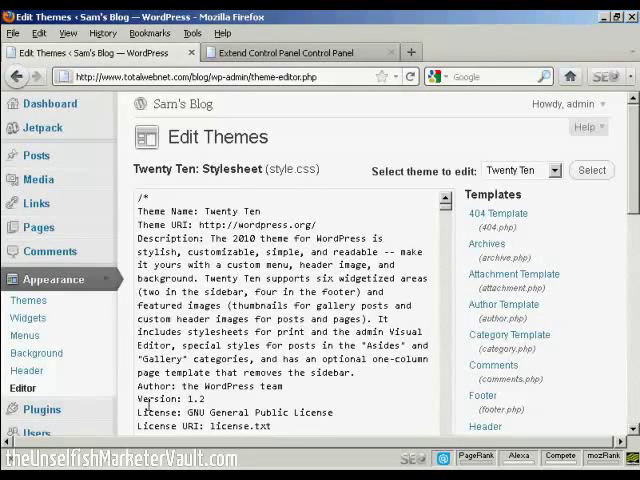
mouse_move(493, 285)
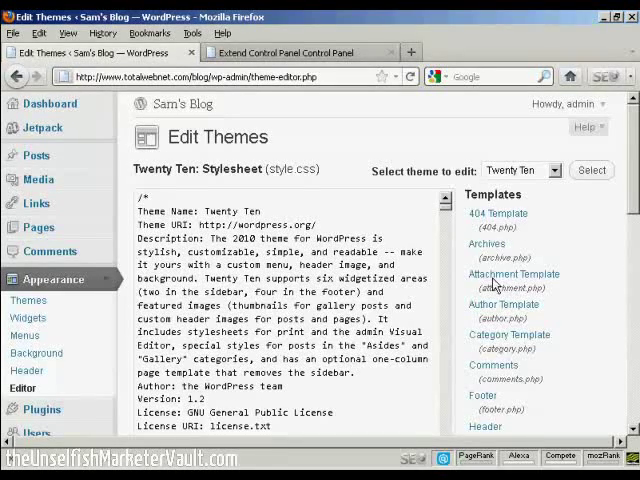
scroll("down", 3)
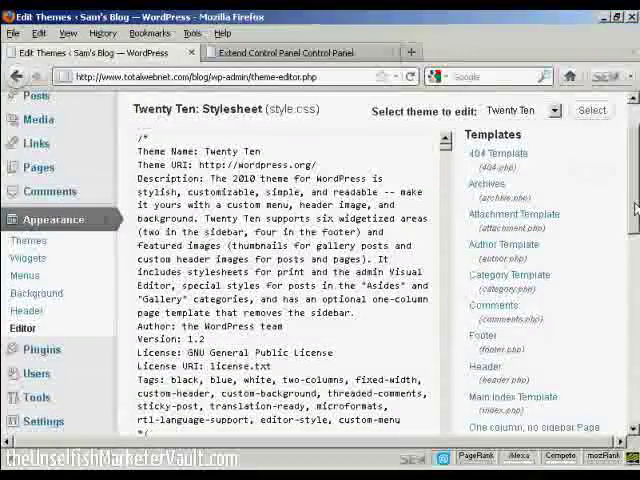
scroll("down", 3)
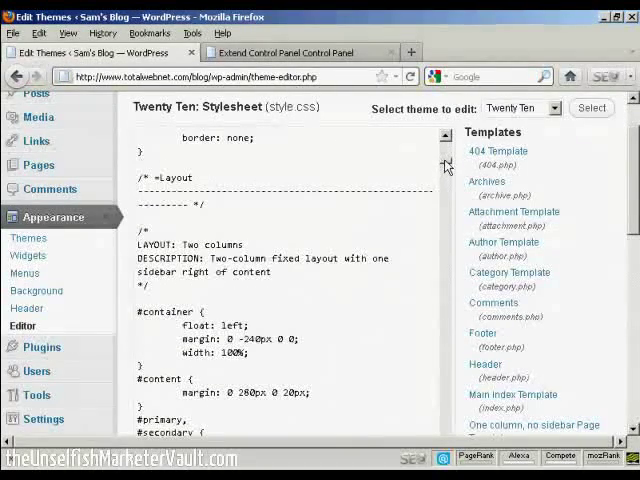
scroll("down", 3)
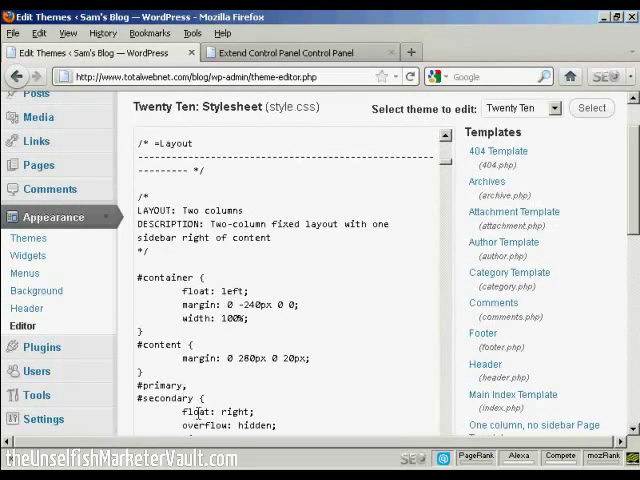
scroll("down", 3)
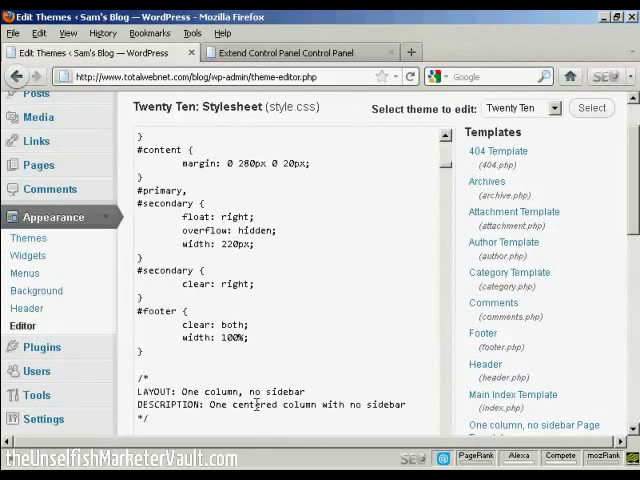
scroll("down", 3)
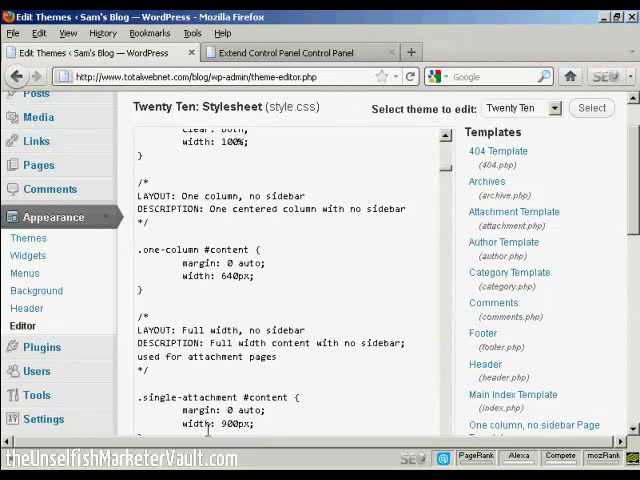
mouse_move(446, 175)
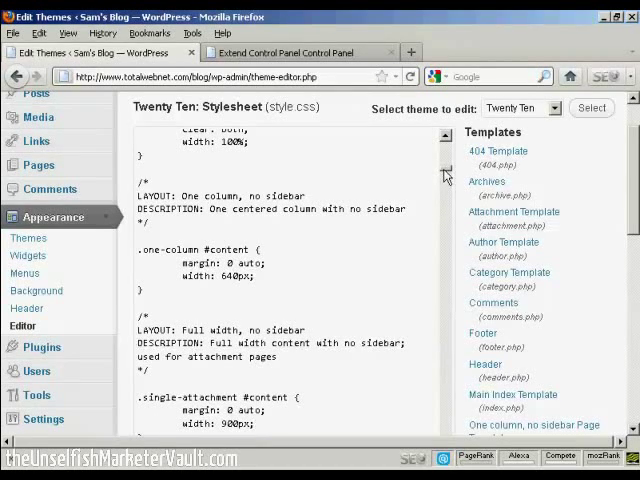
scroll("down", 3)
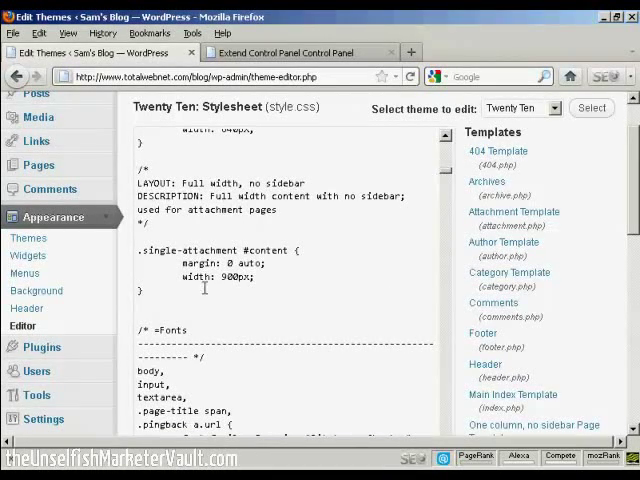
mouse_move(428, 243)
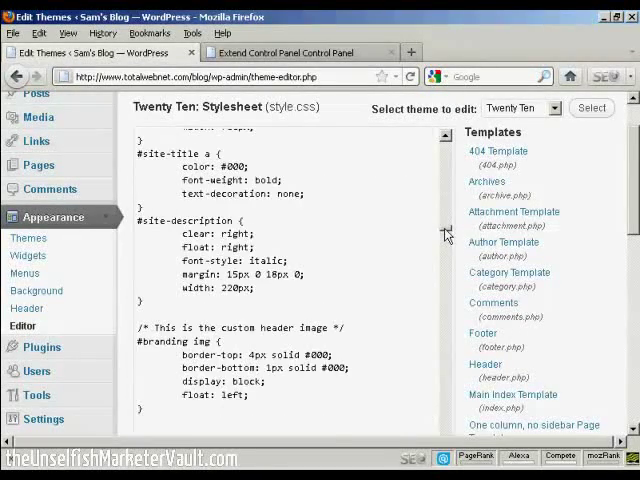
scroll("down", 3)
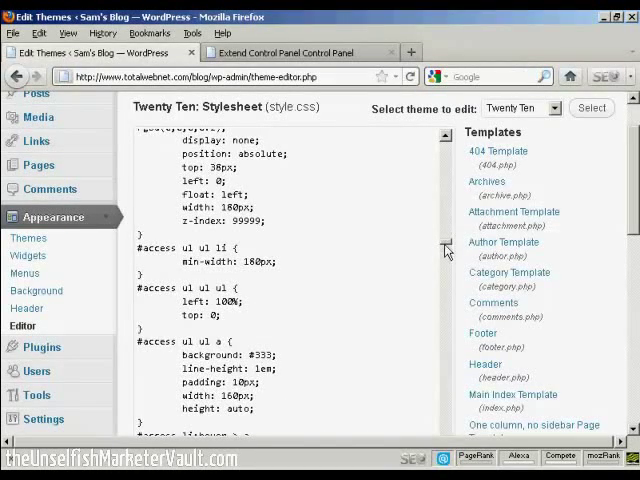
scroll("down", 3)
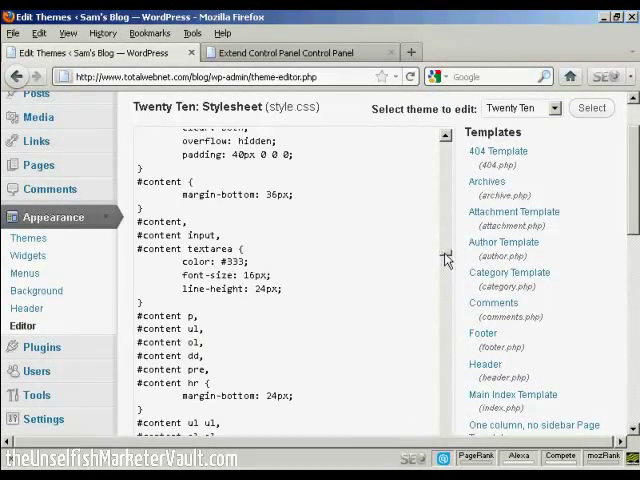
scroll("down", 3)
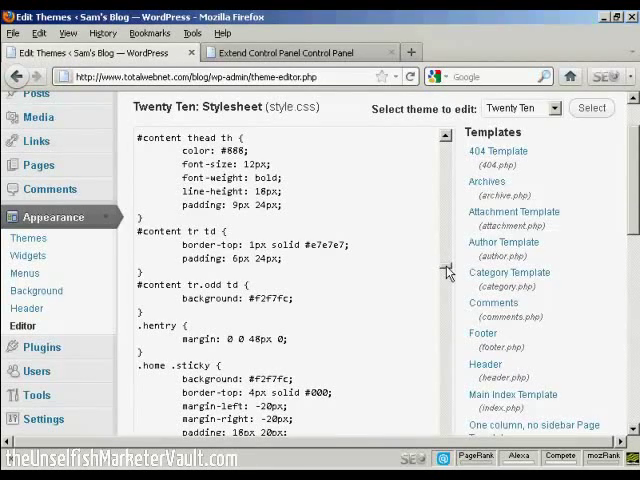
scroll("down", 3)
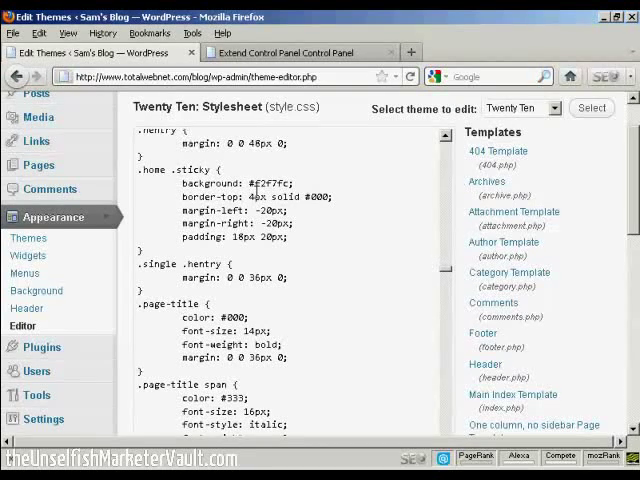
double_click(271, 183)
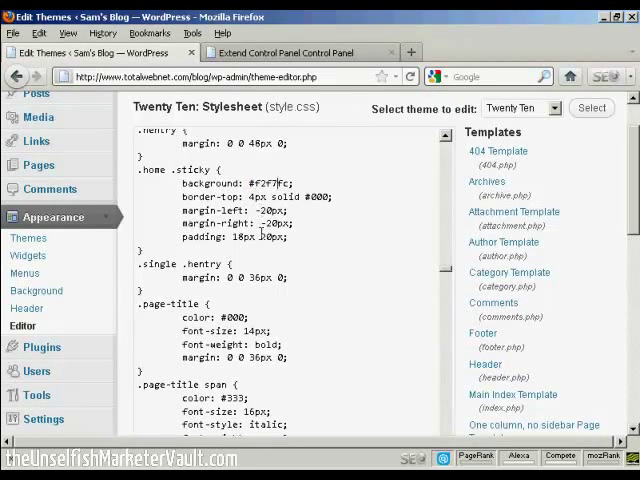
mouse_move(283, 213)
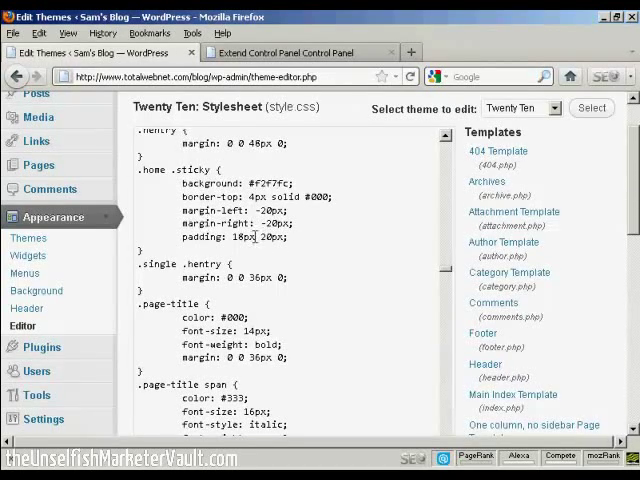
mouse_move(275, 255)
type("3")
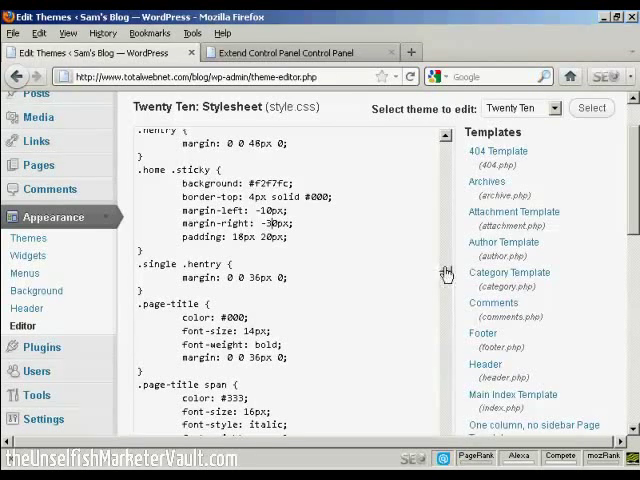
mouse_move(628, 189)
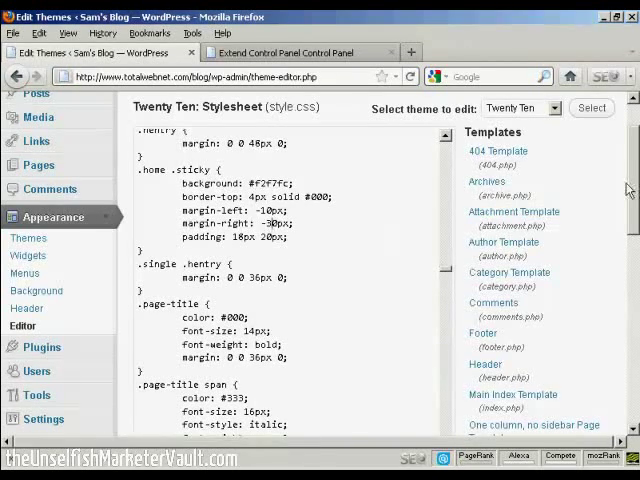
Step: Scroll down past the .home .sticky rule with margin-left set to -10px
scroll("down", 3)
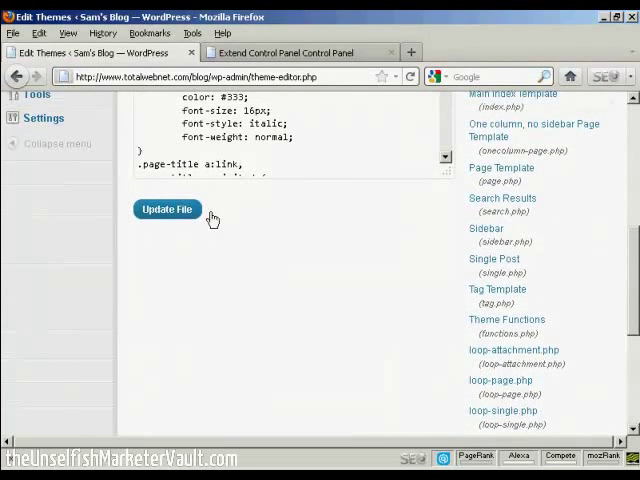
Step: Update the edited style.css file, then switch back to the Extend file manager
left_click(167, 209)
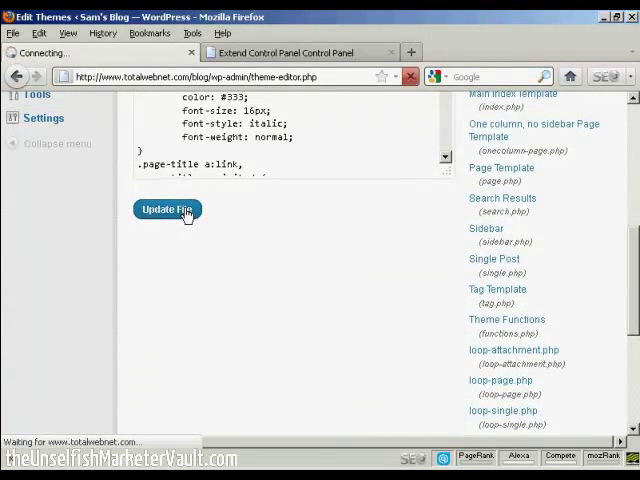
left_click(167, 209)
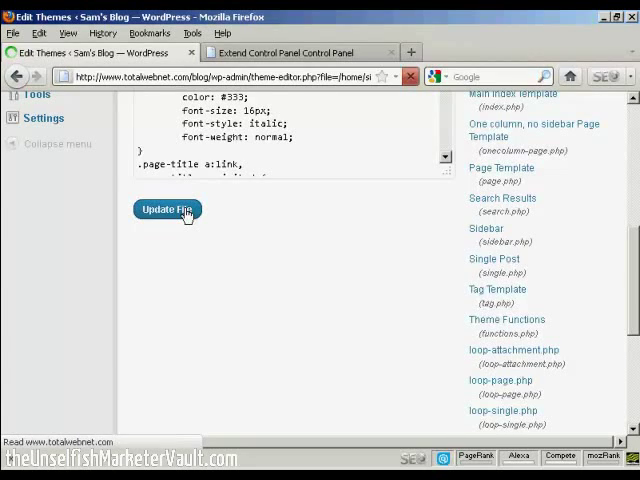
left_click(167, 209)
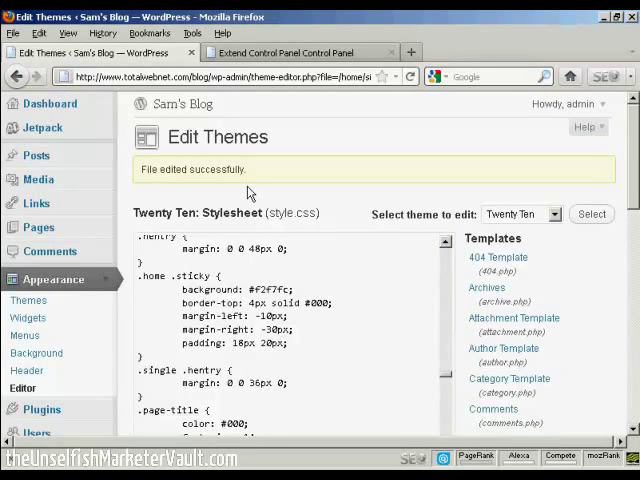
left_click(300, 52)
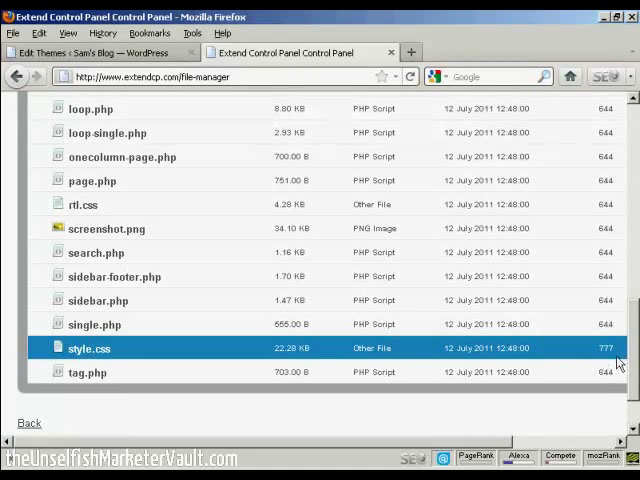
mouse_move(598, 357)
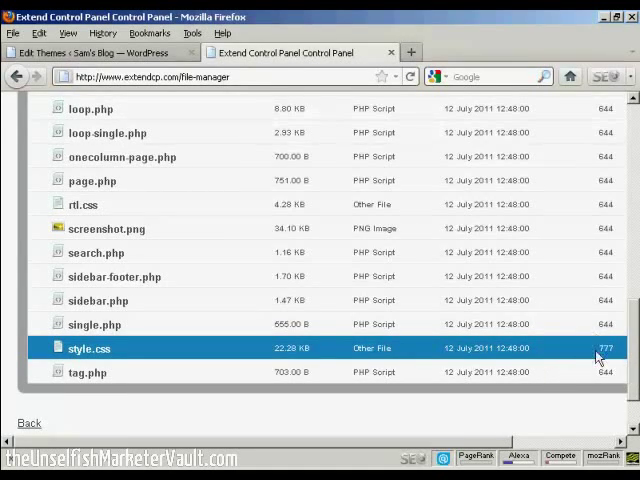